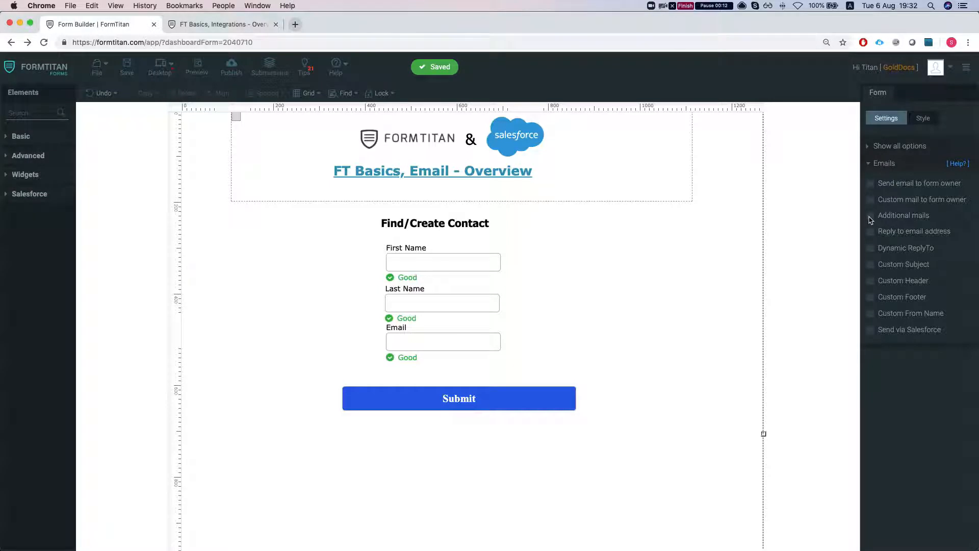
Enable the Additional mails option in the Find/Create Contact form's Emails settings
click(870, 216)
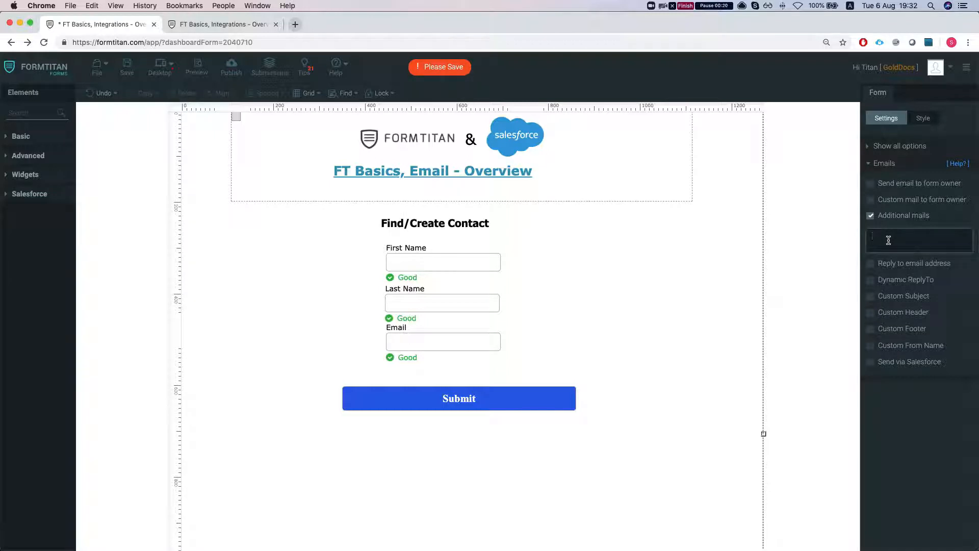
Enter a demo@ recipient address in Additional mails, toggle owner emailing off again, and save the form
text(1)
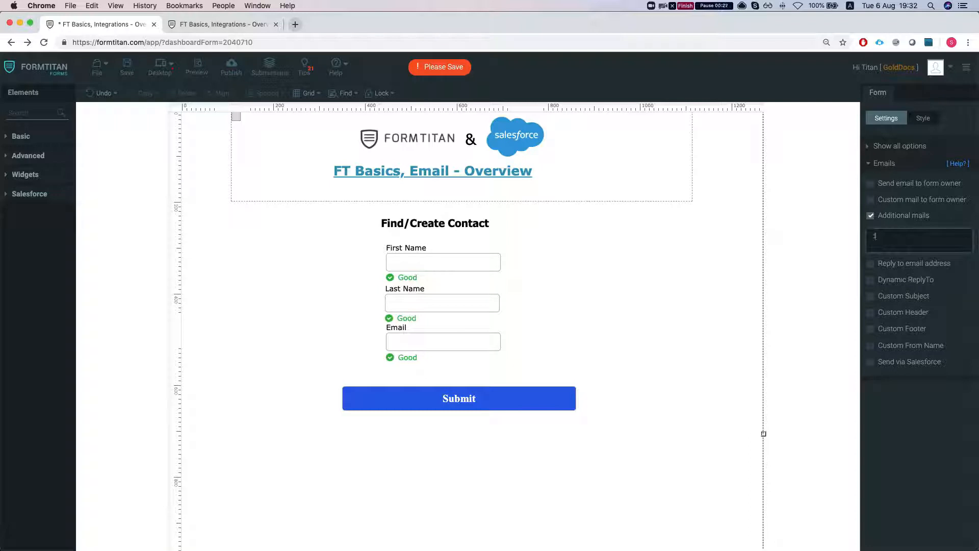
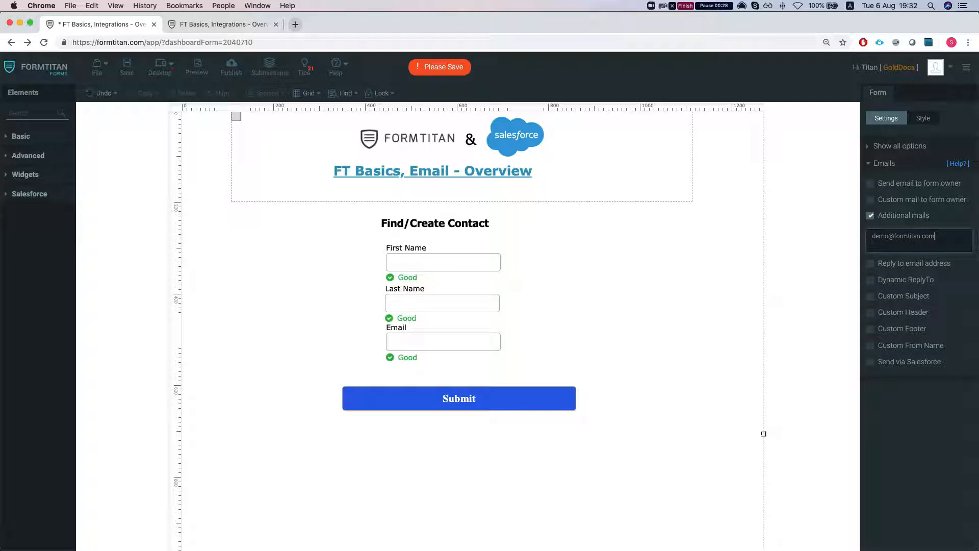
click(870, 183)
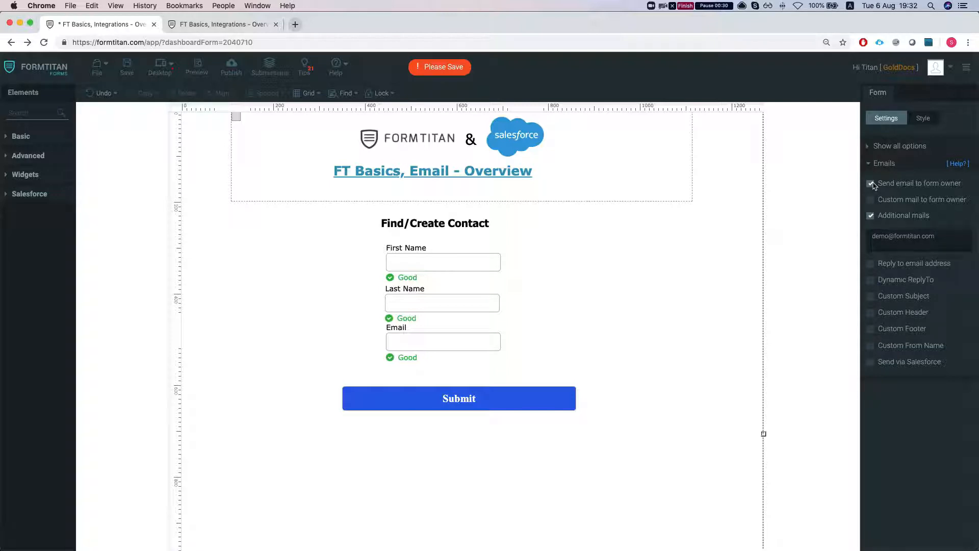
click(871, 183)
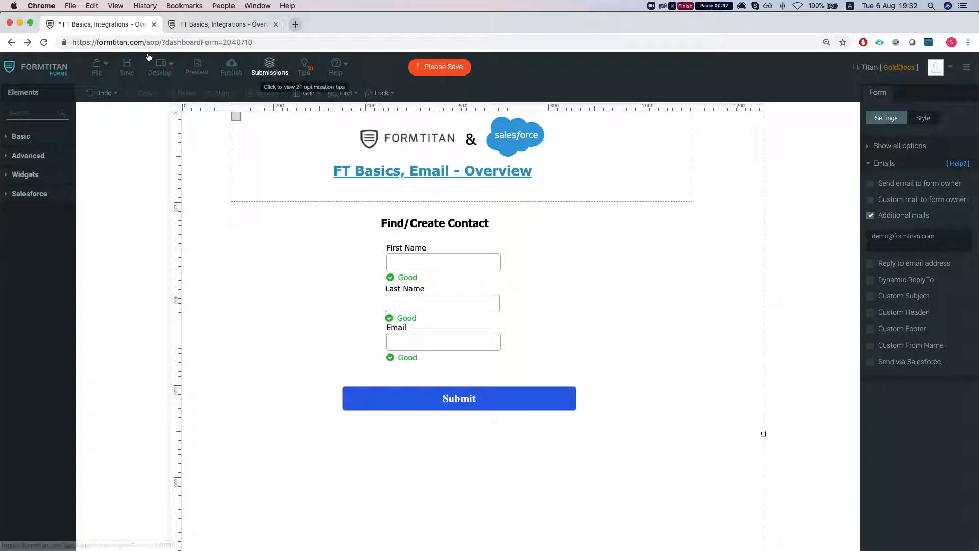
click(221, 23)
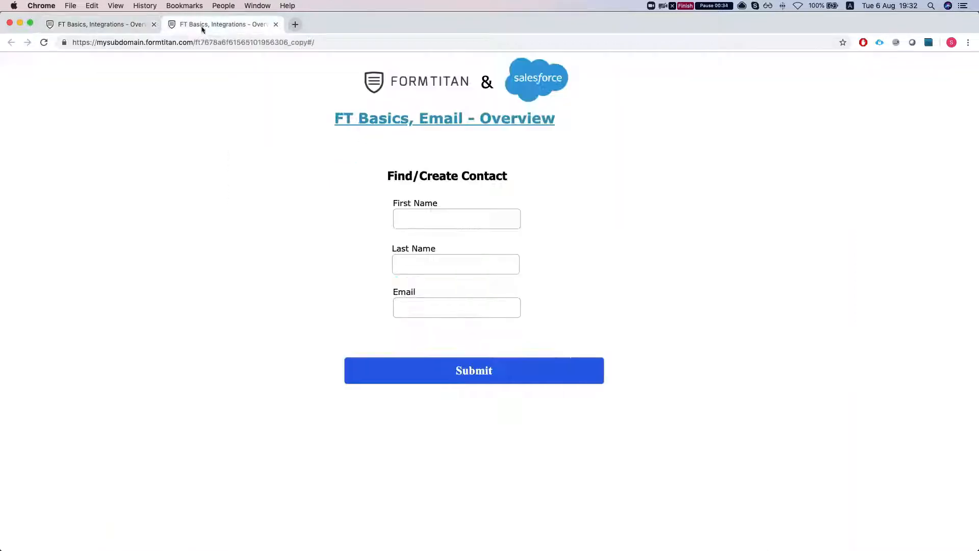
click(456, 218)
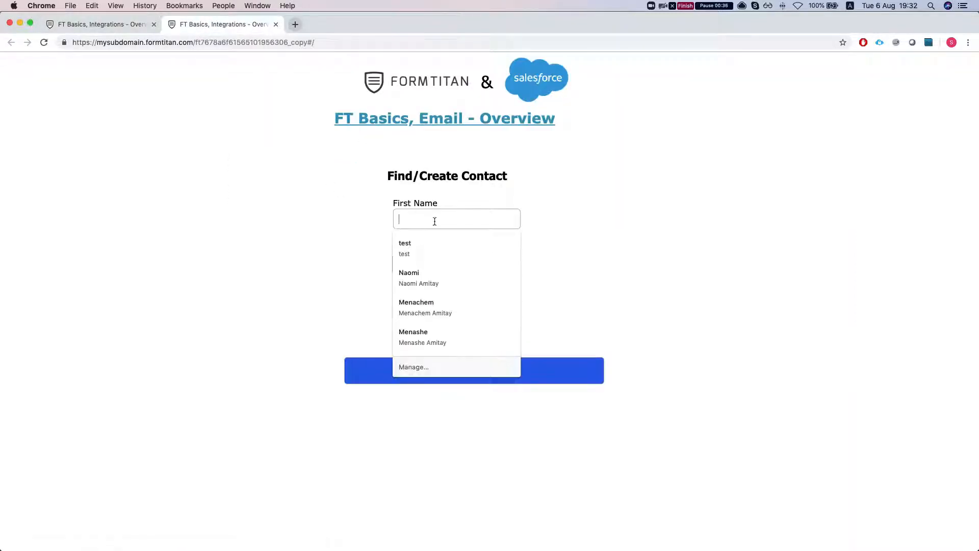
text(aditio)
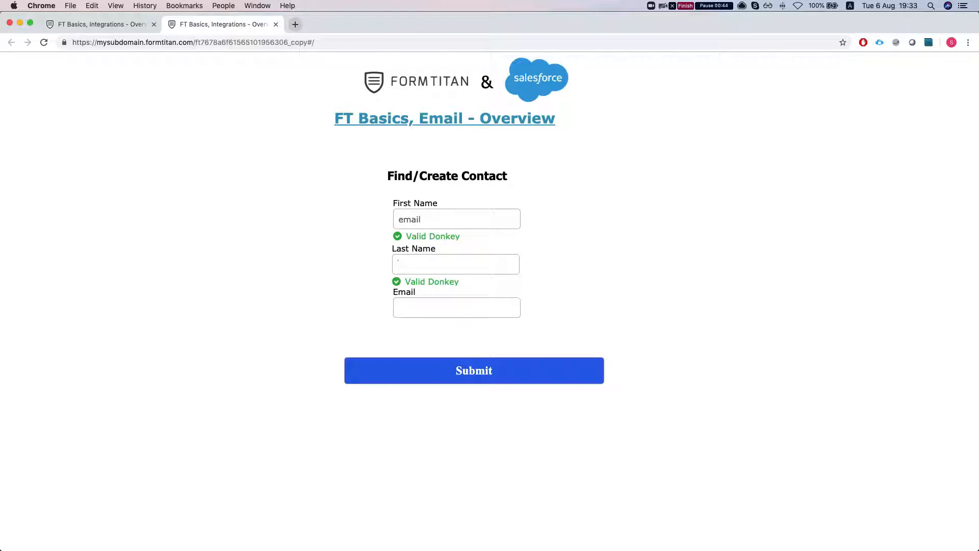
text(emails)
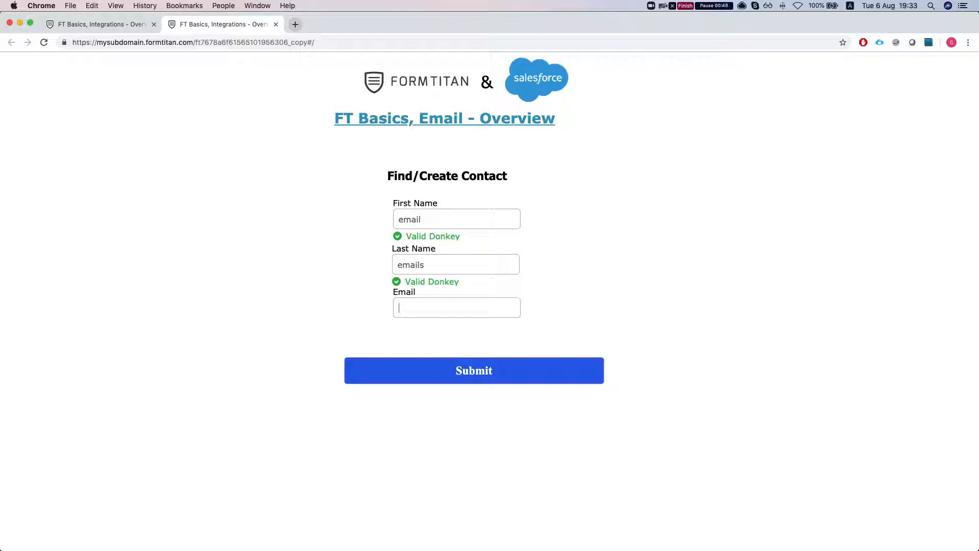
text(asdsd@dsds)
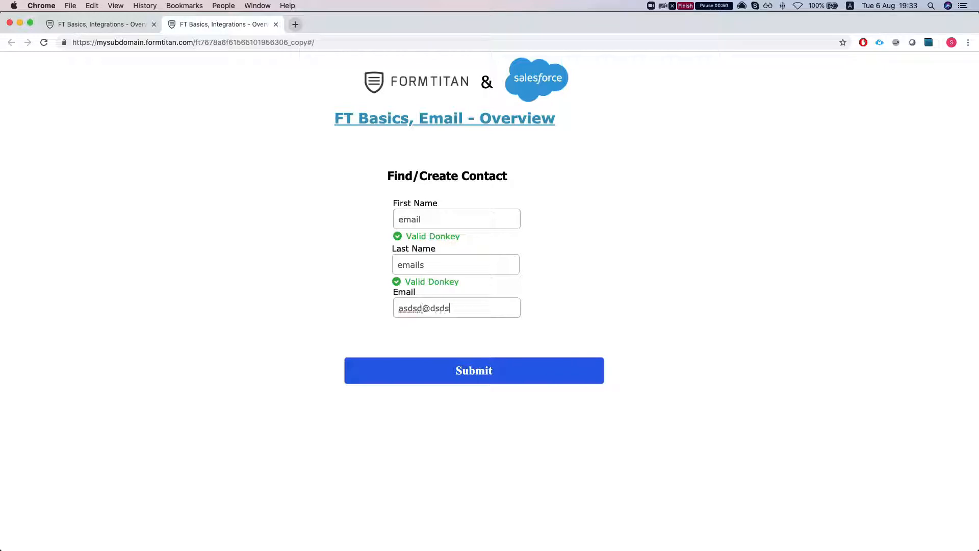
text(d.com)
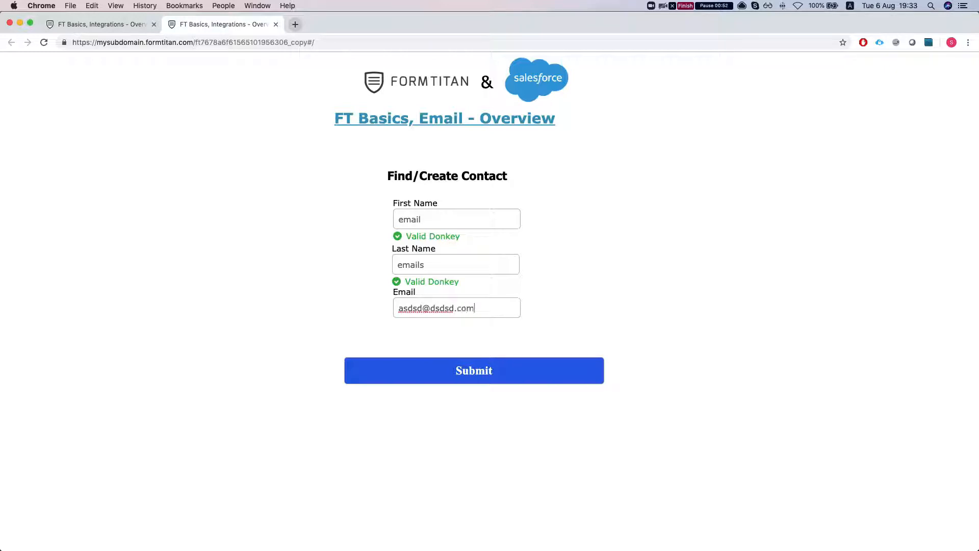
click(473, 370)
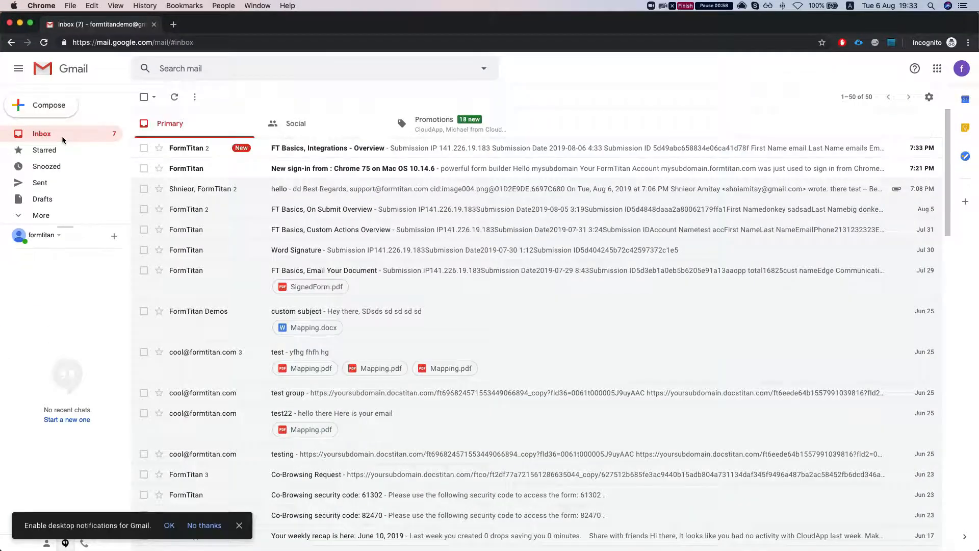
Open the new FT Basics, Integrations - Overview submission email in the Gmail inbox
click(328, 148)
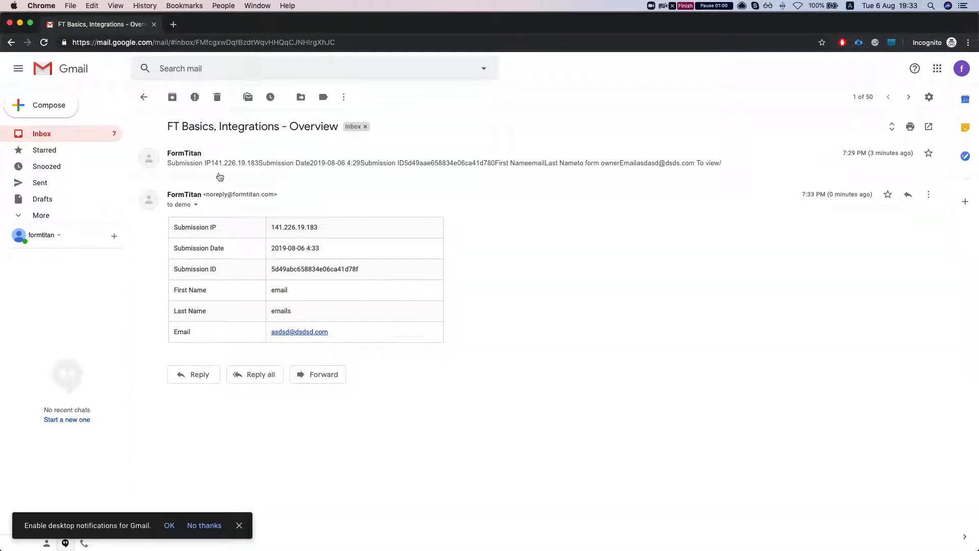